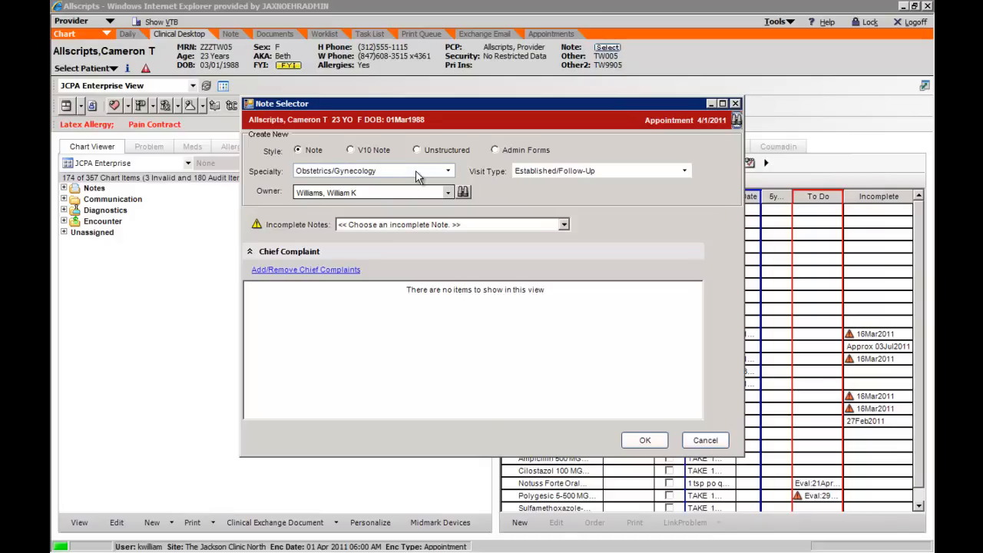
{"action": "mouse_move", "coordinate": [503, 176]}
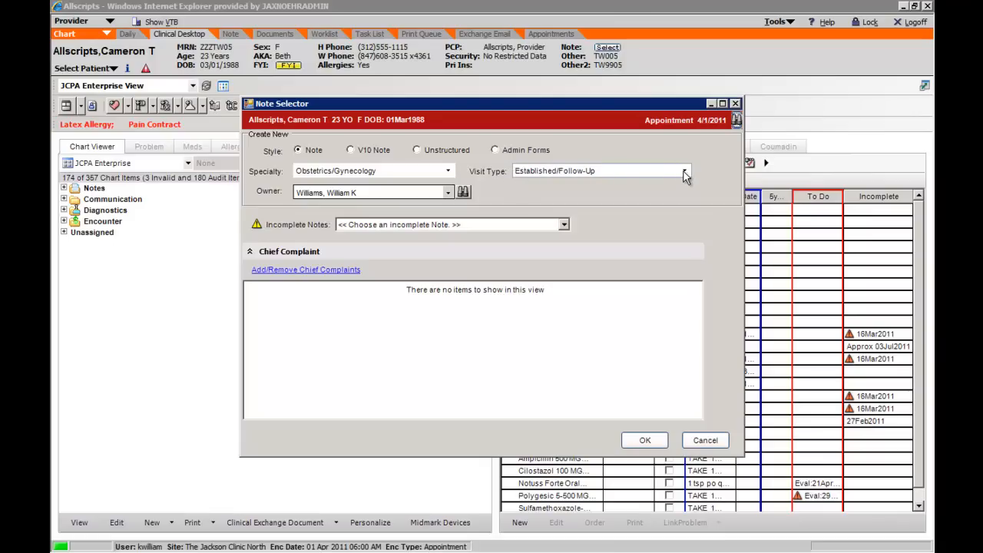
- Choose the Established/Follow-Up visit type and create the note in Note Authoring
{"action": "left_click", "coordinate": [684, 171]}
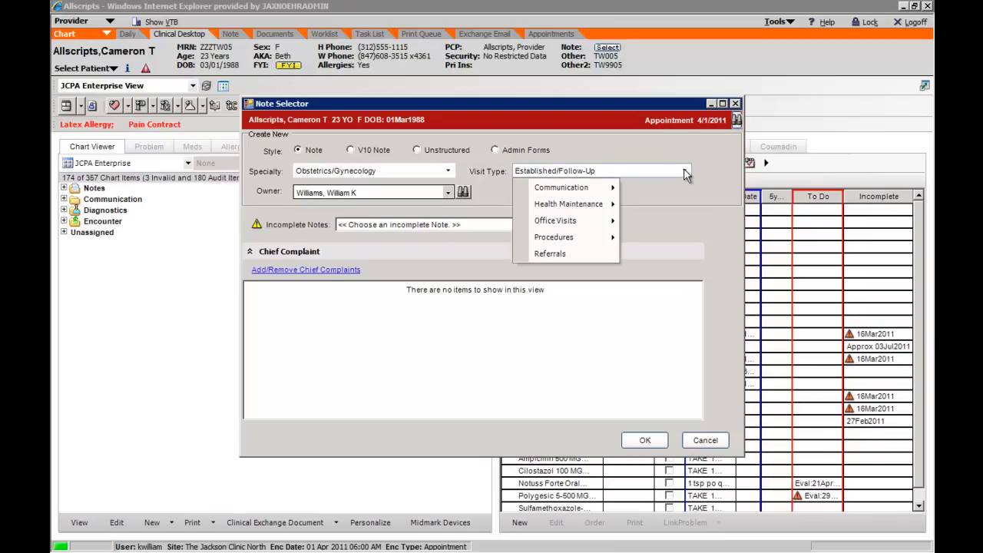
{"action": "mouse_move", "coordinate": [561, 188]}
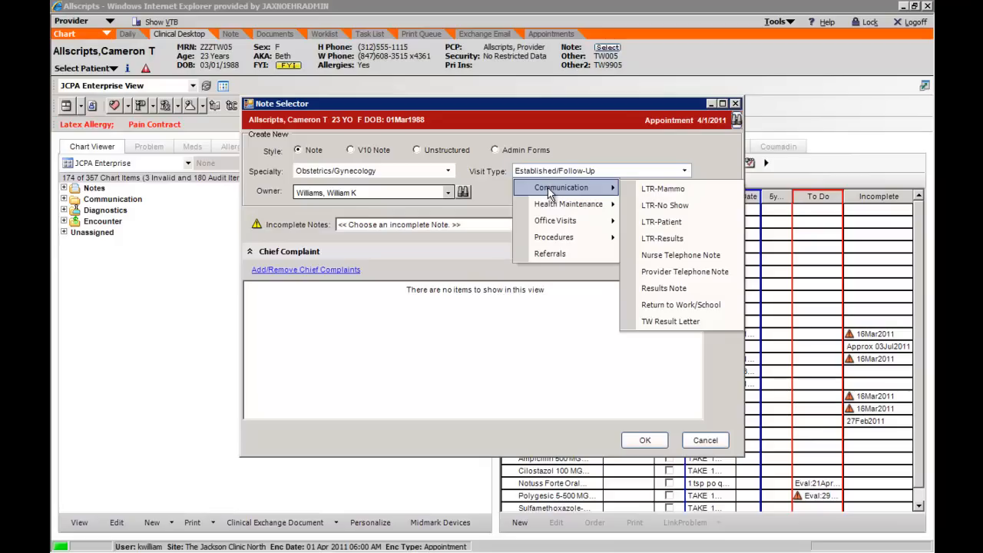
{"action": "mouse_move", "coordinate": [568, 204]}
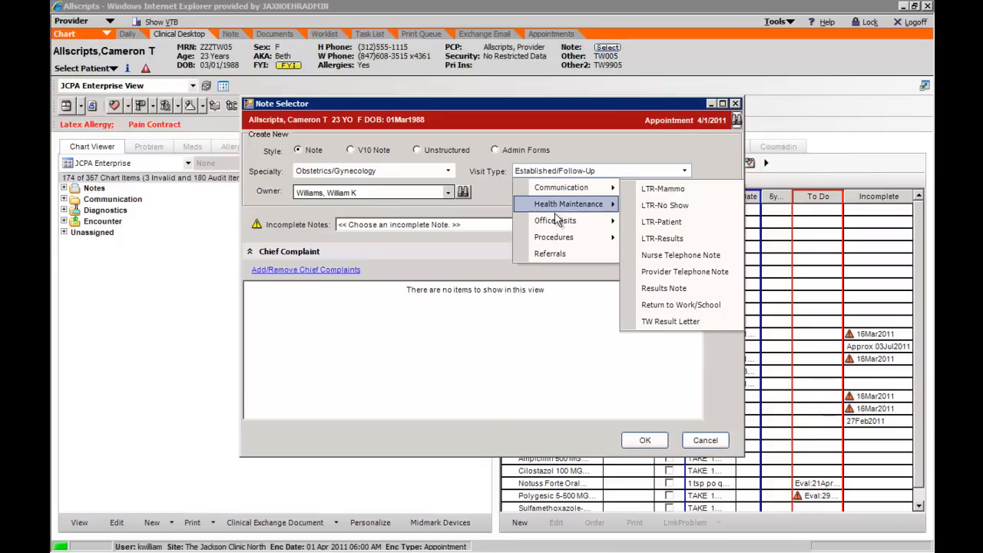
{"action": "mouse_move", "coordinate": [568, 204]}
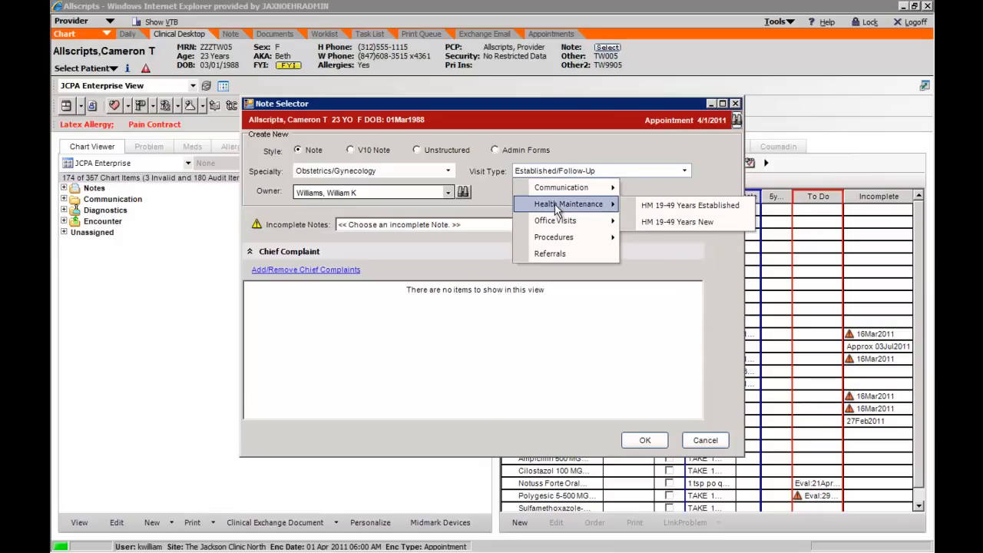
{"action": "mouse_move", "coordinate": [689, 205]}
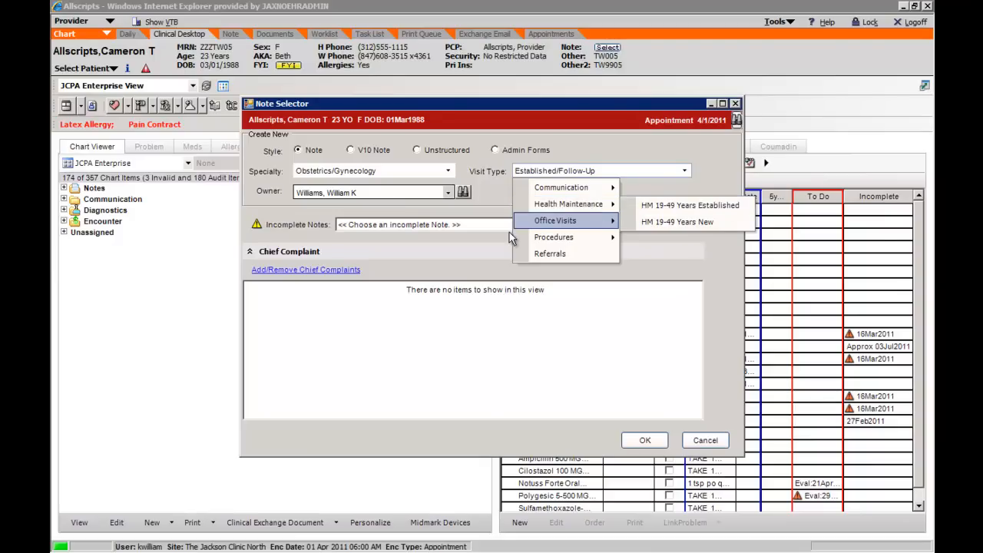
{"action": "mouse_move", "coordinate": [555, 221]}
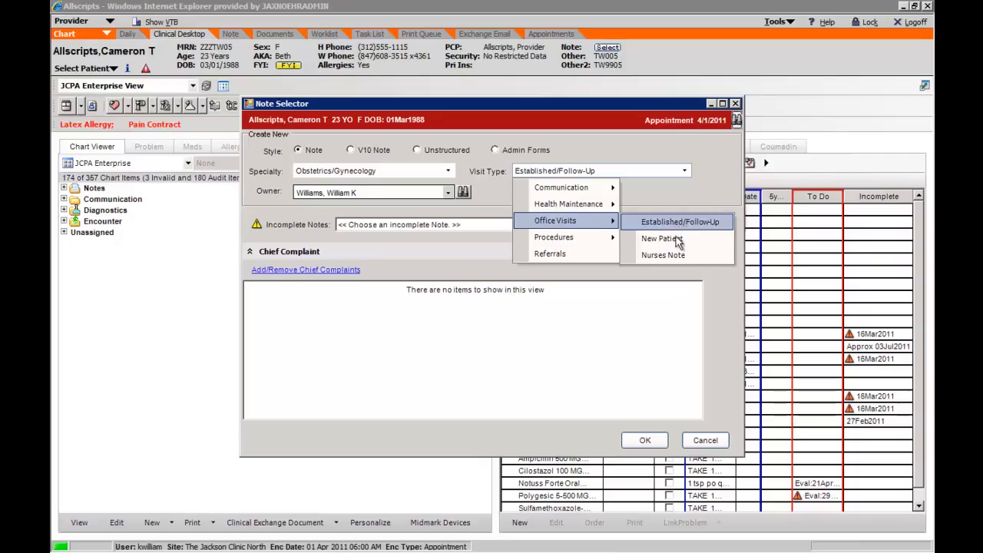
{"action": "mouse_move", "coordinate": [678, 255]}
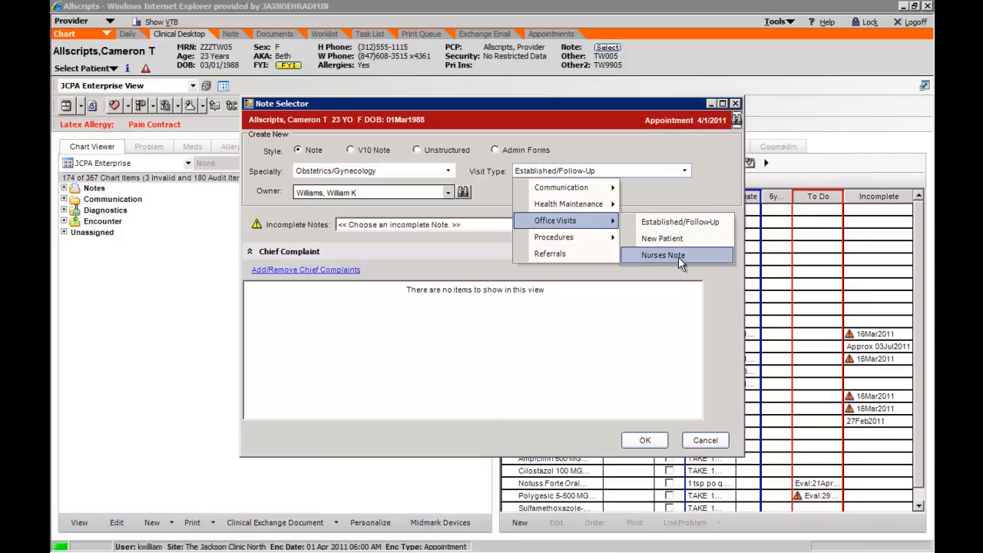
{"action": "mouse_move", "coordinate": [553, 236]}
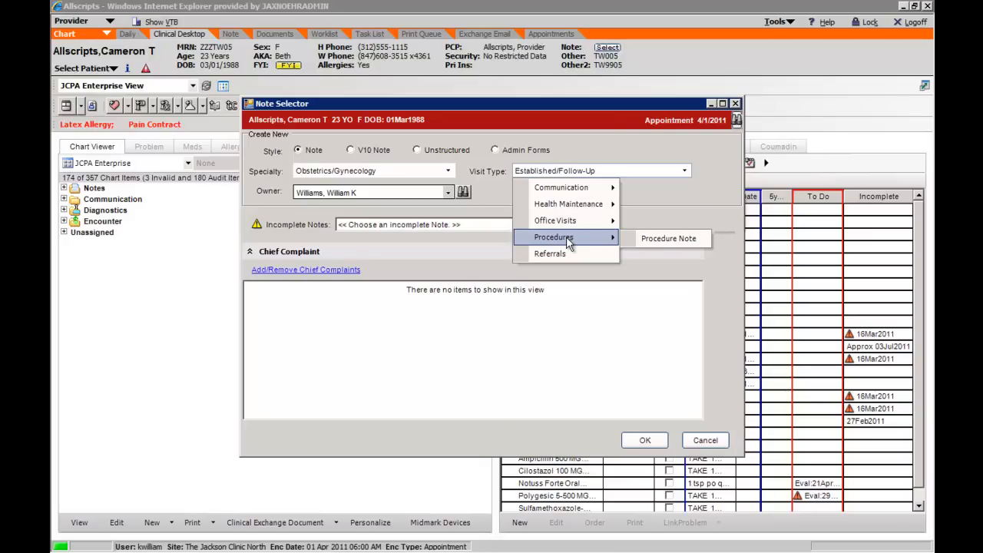
{"action": "mouse_move", "coordinate": [549, 254]}
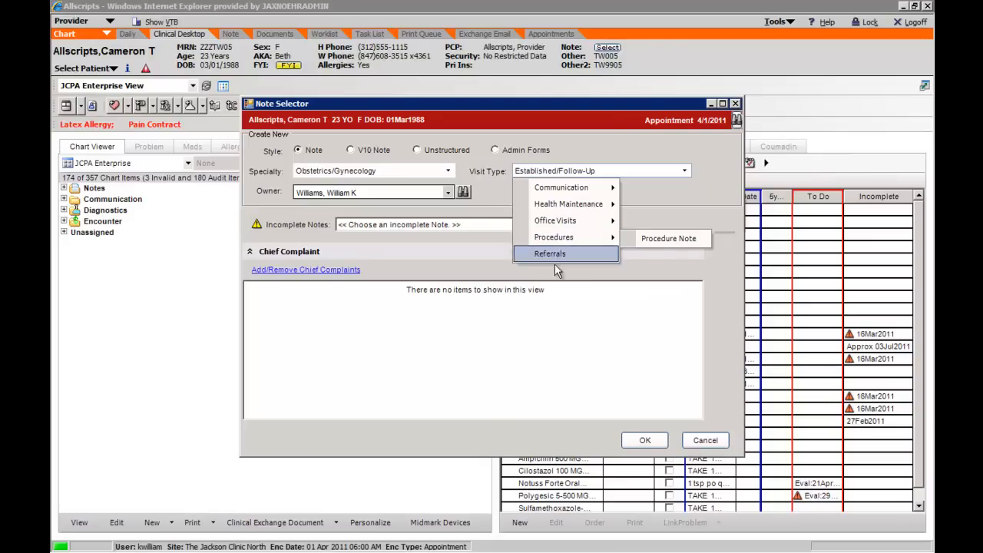
{"action": "mouse_move", "coordinate": [550, 253]}
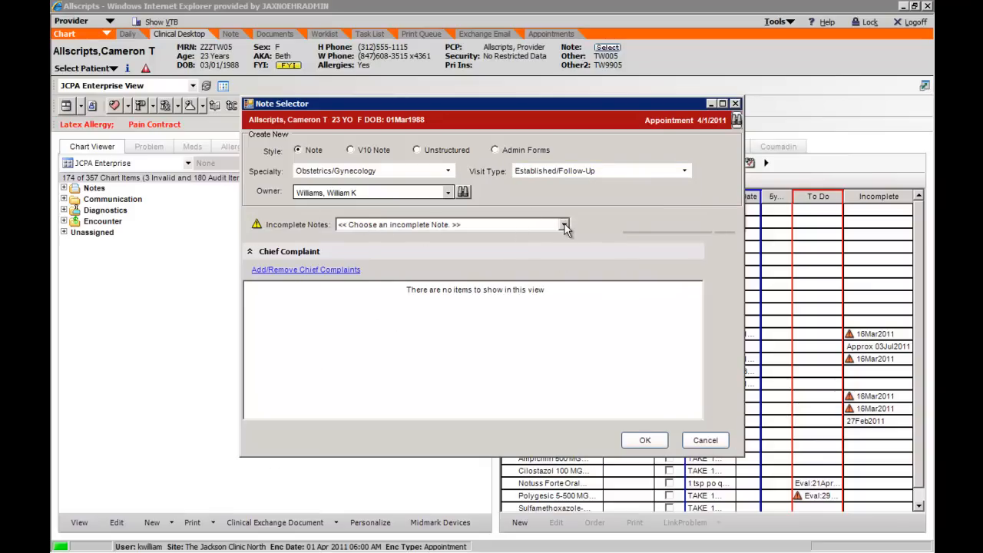
{"action": "left_click", "coordinate": [565, 224]}
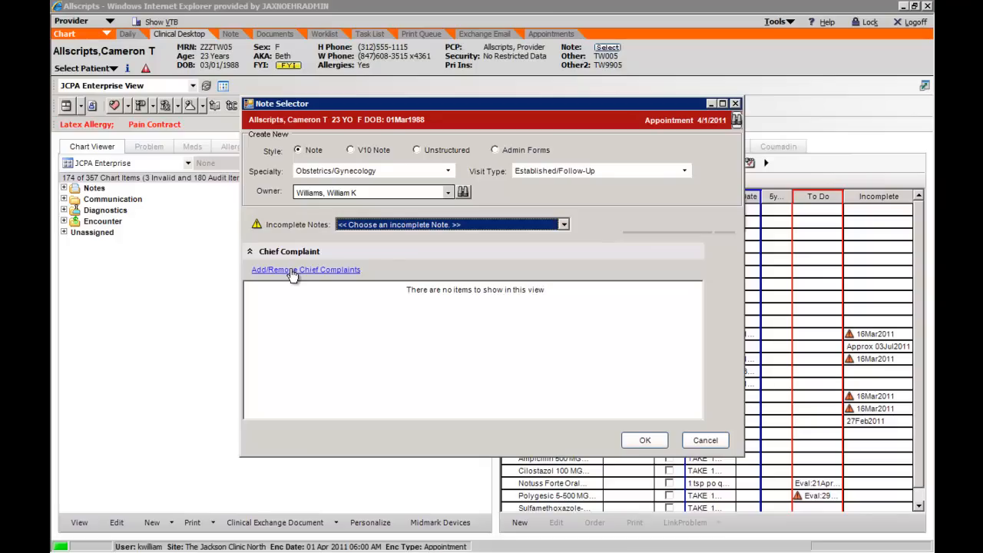
{"action": "mouse_move", "coordinate": [642, 424]}
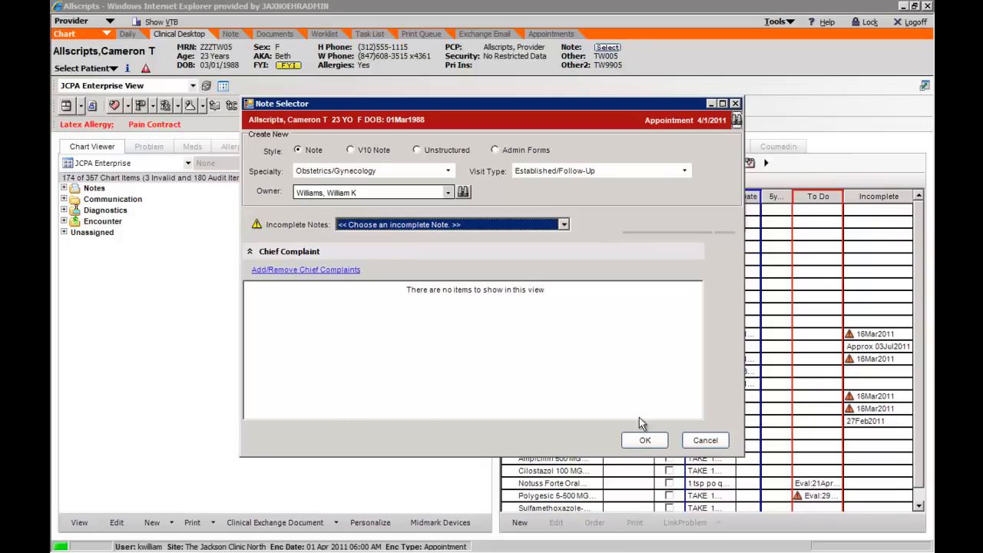
{"action": "left_click", "coordinate": [644, 440]}
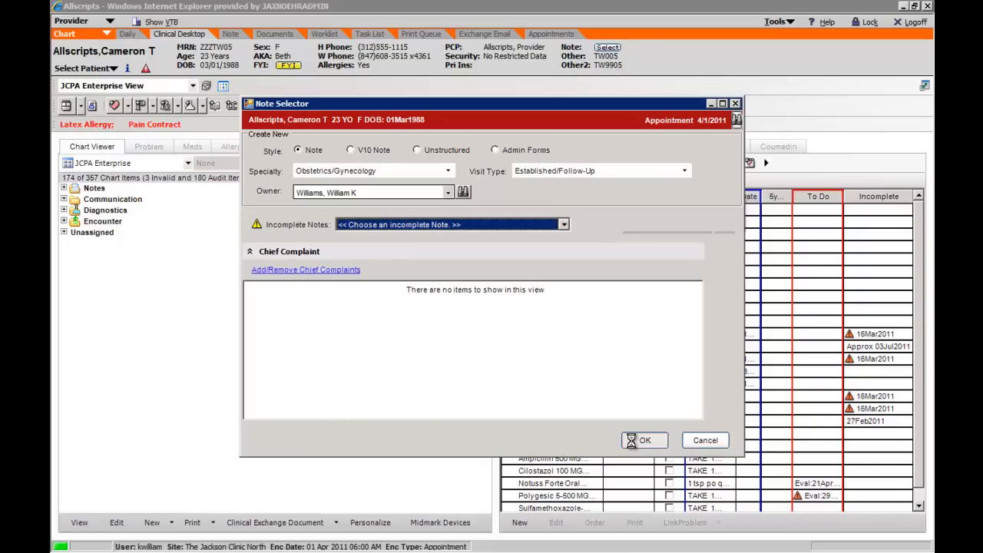
{"action": "left_click", "coordinate": [644, 440]}
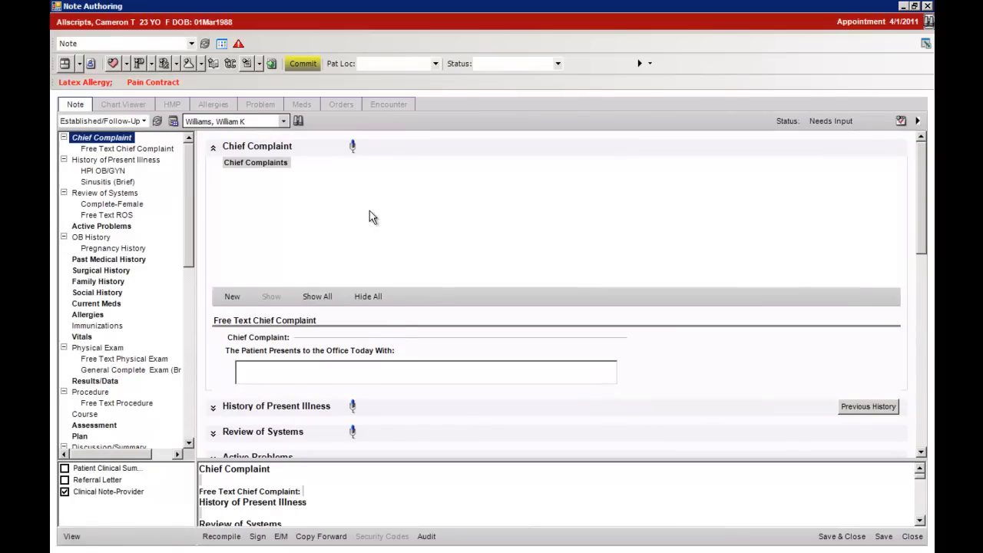
{"action": "mouse_move", "coordinate": [265, 199]}
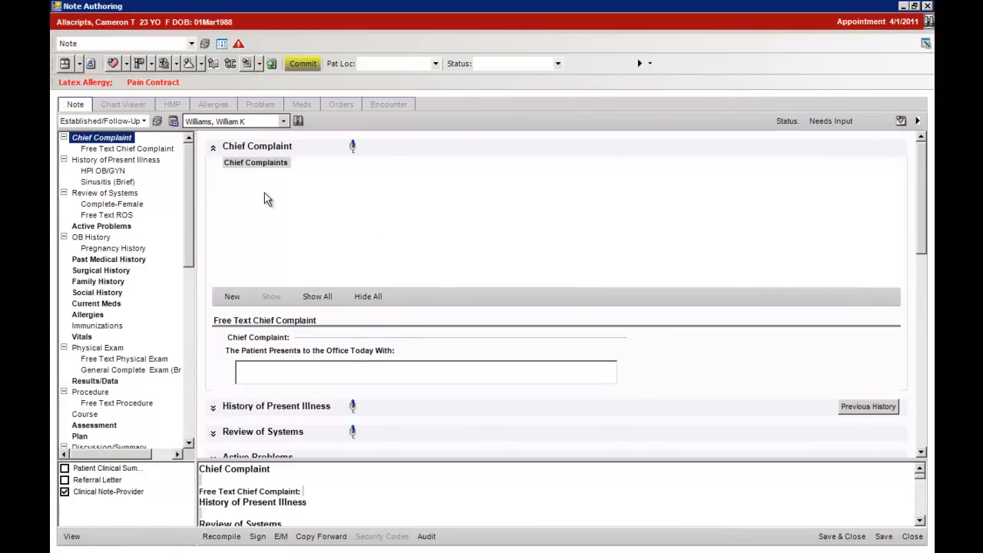
{"action": "mouse_move", "coordinate": [278, 208]}
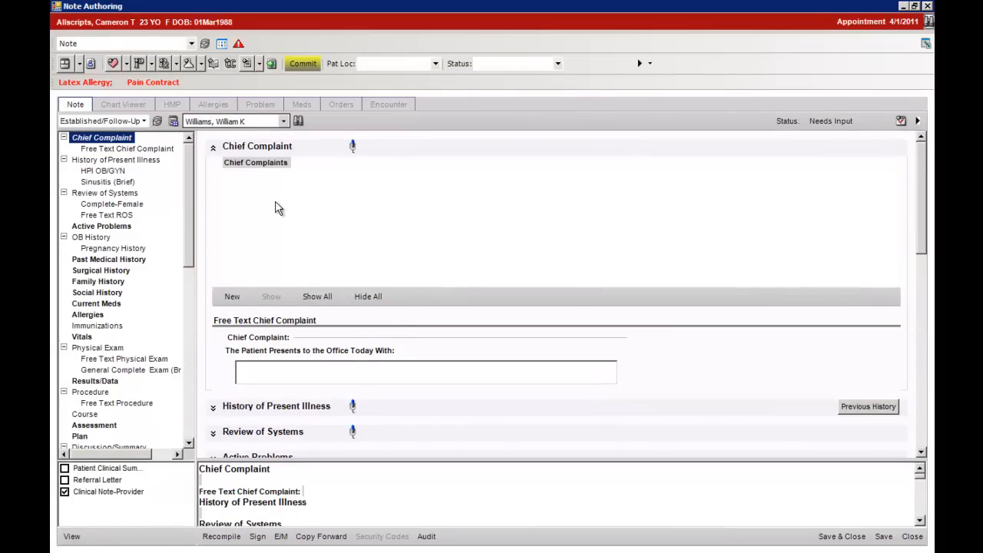